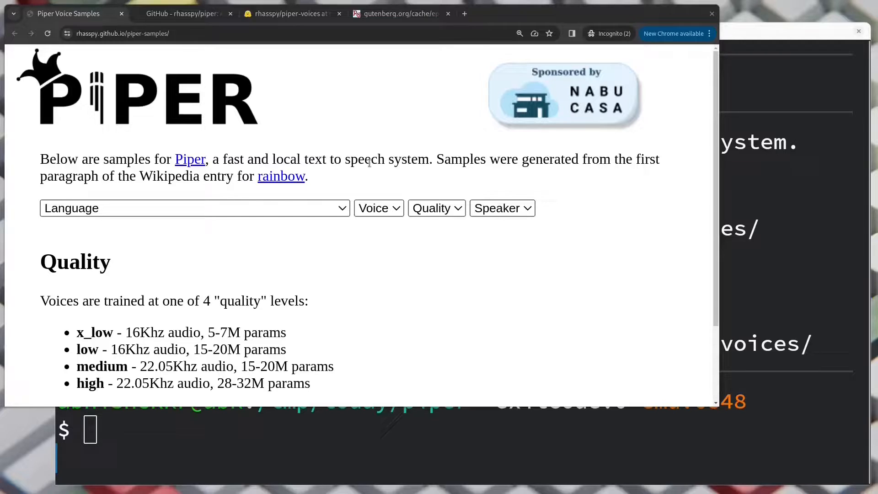
Pick English (United States), play and pause the amy medium sample, then go to the piper GitHub repo.
{"action": "scroll", "scroll_direction": "down", "scroll_amount": 3}
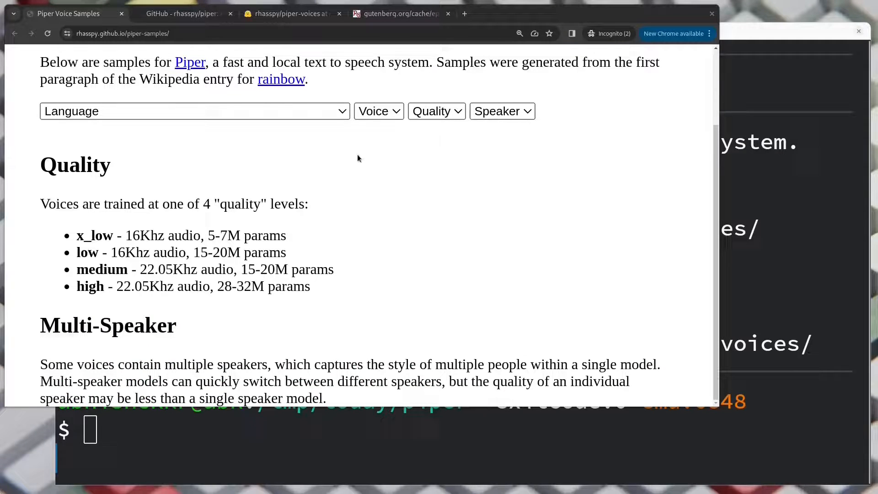
{"action": "left_click", "coordinate": [194, 111]}
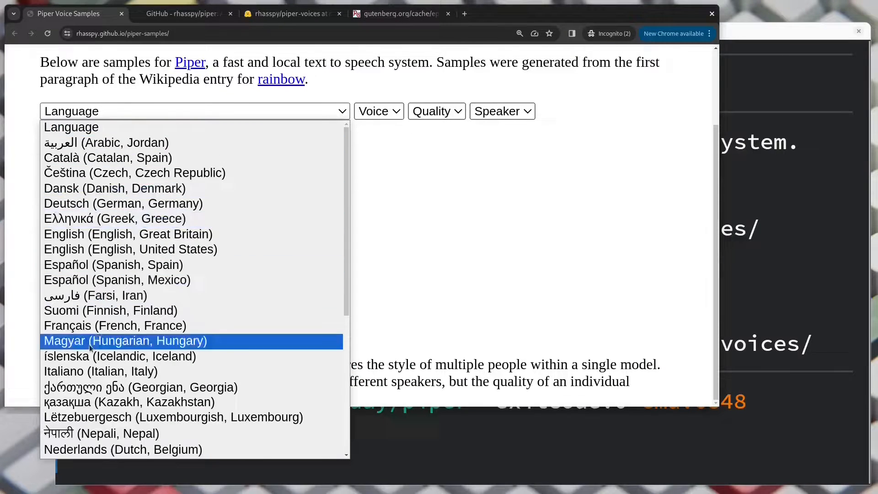
{"action": "mouse_move", "coordinate": [181, 263]}
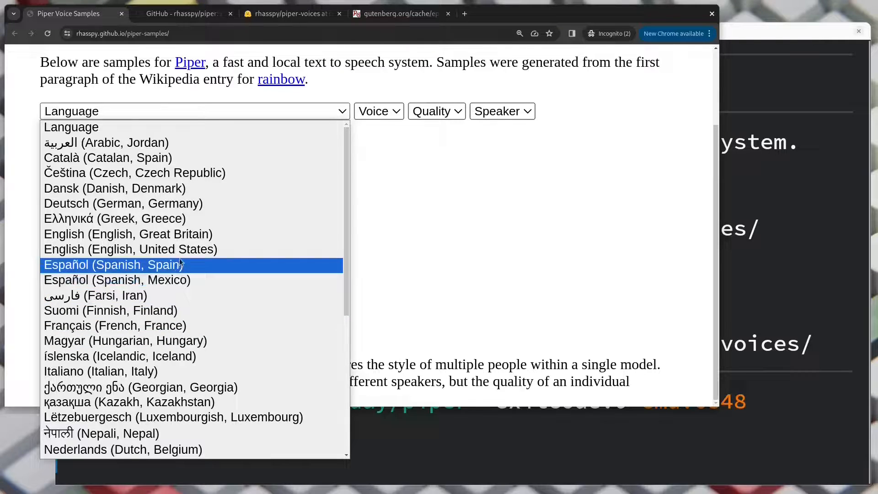
{"action": "left_click", "coordinate": [130, 249]}
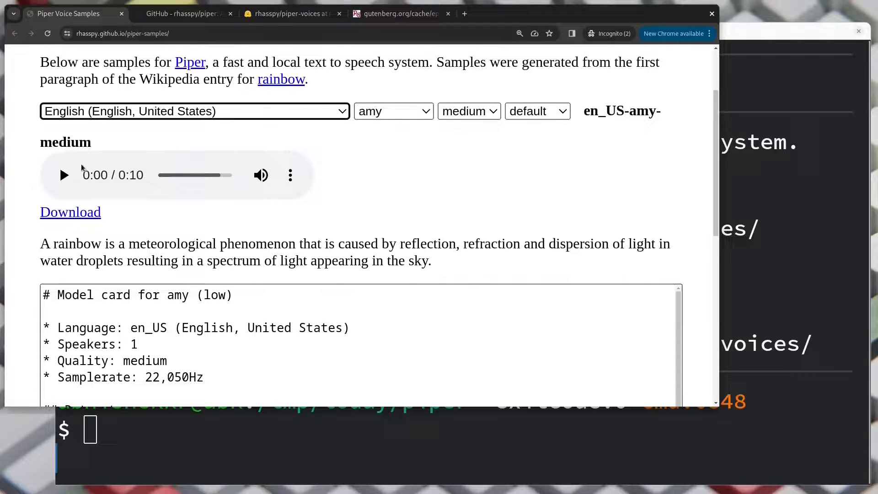
{"action": "left_click", "coordinate": [64, 174]}
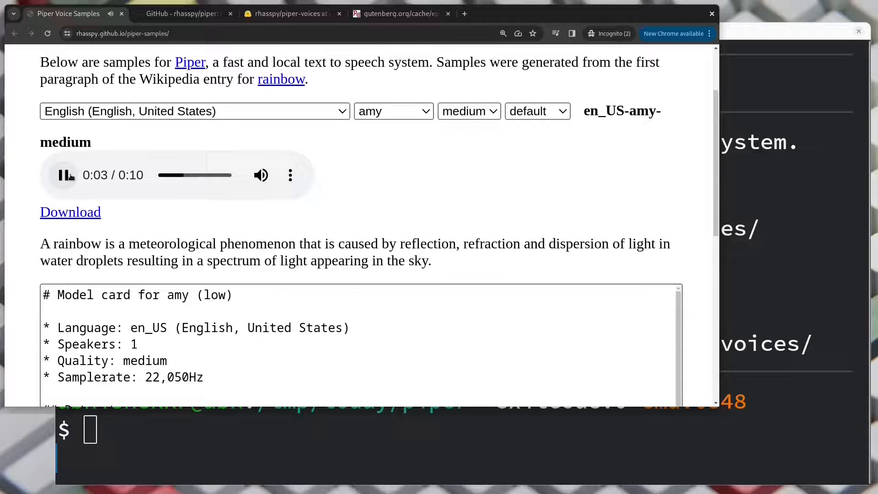
{"action": "left_click", "coordinate": [63, 174]}
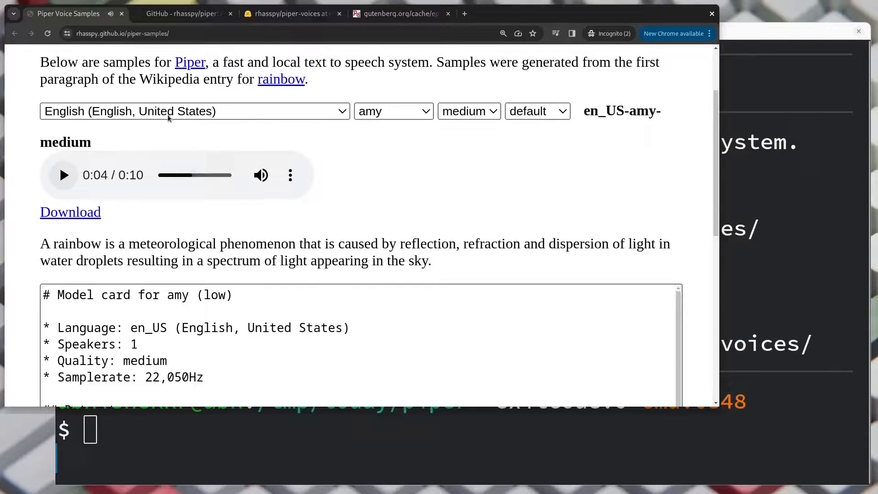
{"action": "left_click", "coordinate": [185, 14]}
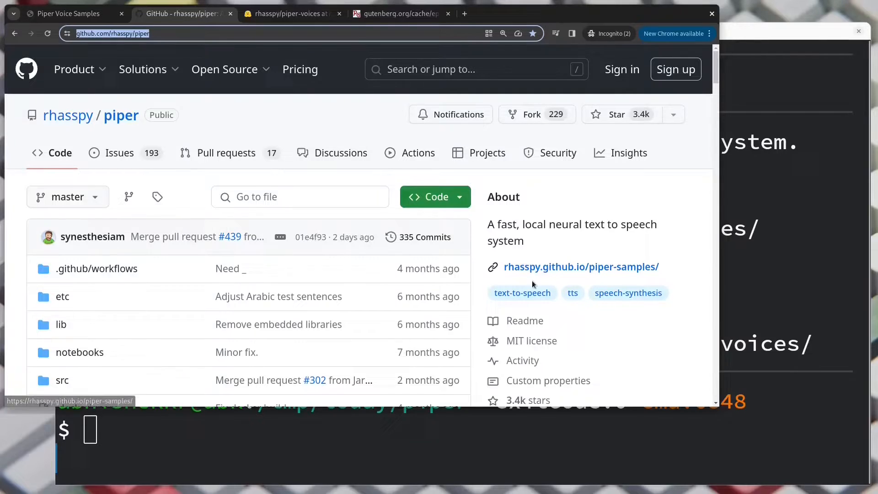
From release 2023.11.14-2, download piper_linux_x86_64.tar.gz (25.2 MB) and confirm it finished.
{"action": "scroll", "scroll_direction": "down", "scroll_amount": 3}
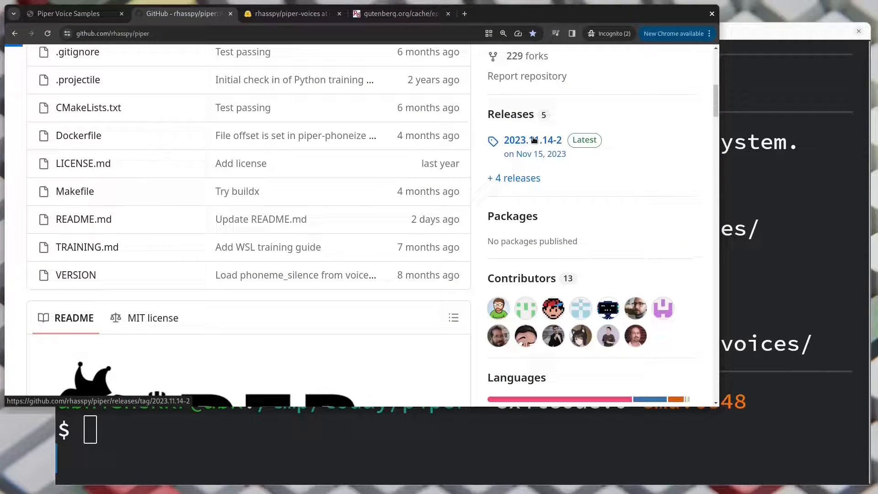
{"action": "left_click", "coordinate": [534, 140]}
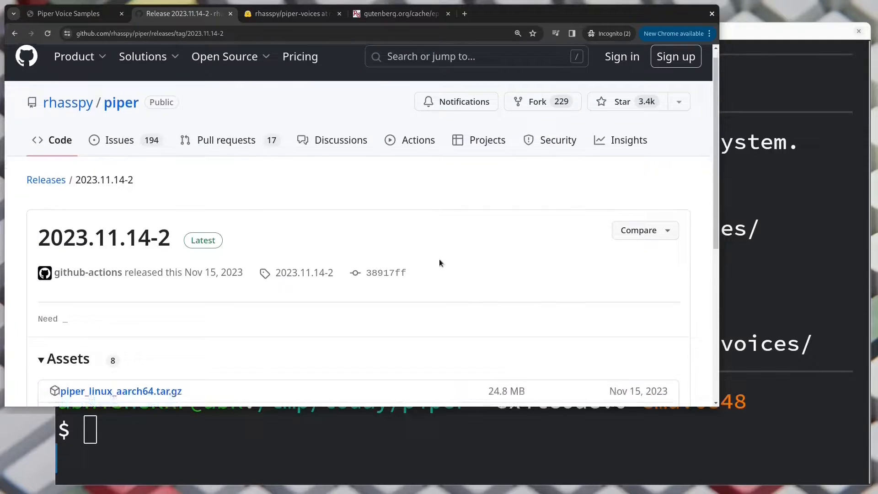
{"action": "scroll", "scroll_direction": "down", "scroll_amount": 3}
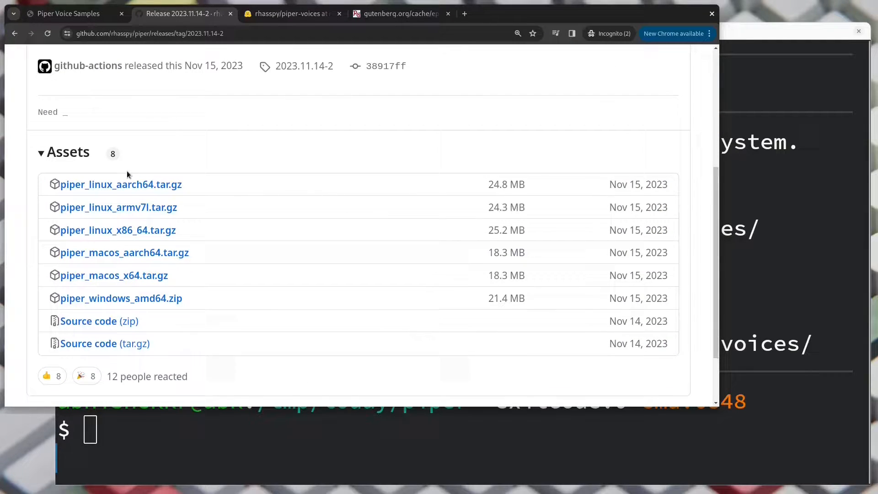
{"action": "mouse_move", "coordinate": [140, 253]}
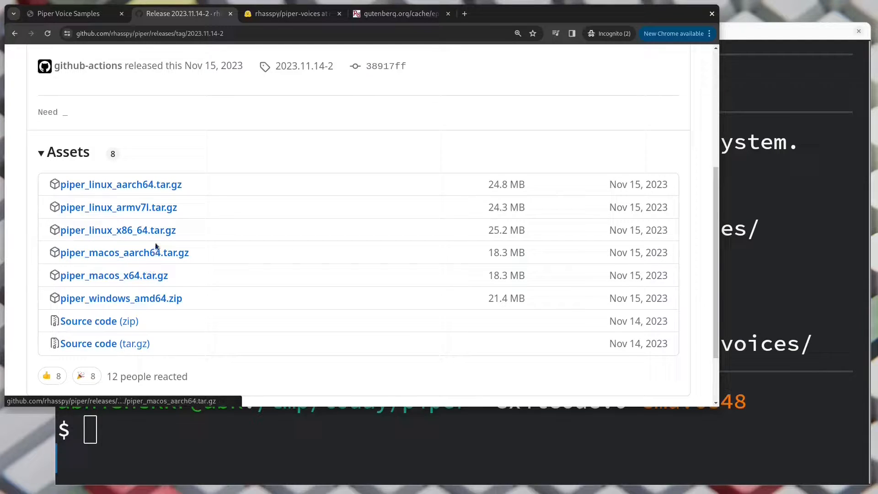
{"action": "left_click", "coordinate": [118, 231]}
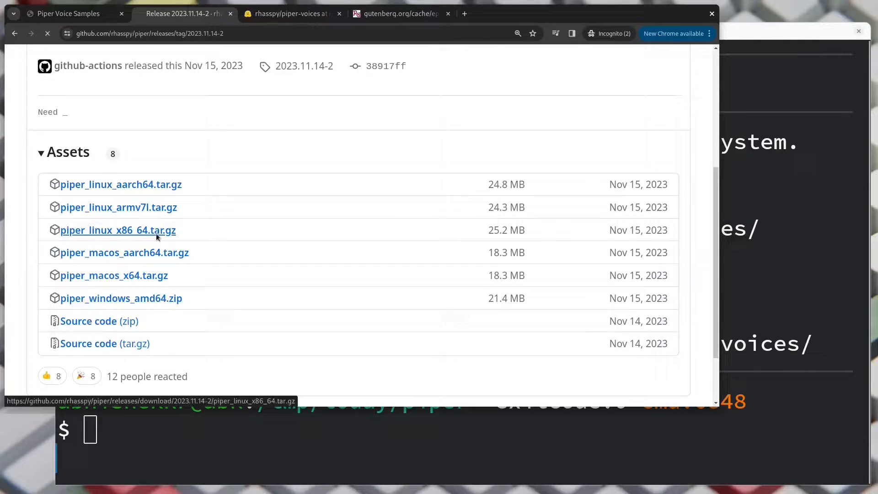
{"action": "left_click", "coordinate": [117, 230]}
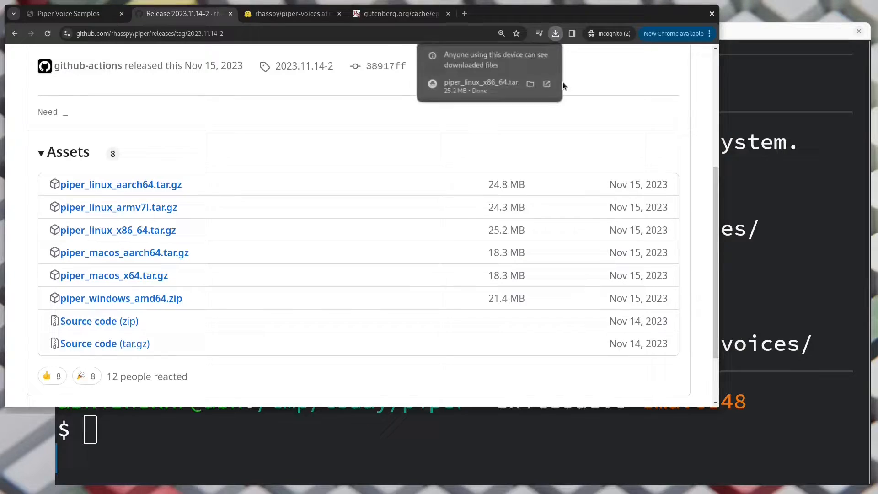
{"action": "mouse_move", "coordinate": [583, 81]}
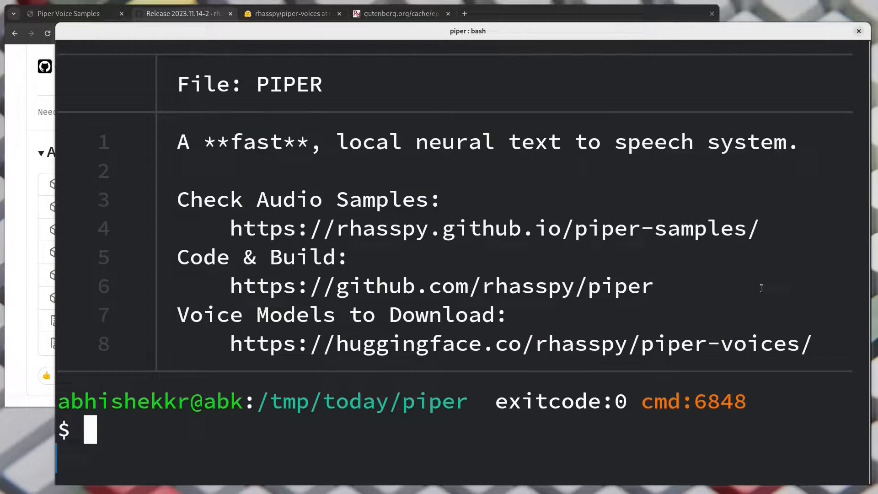
Move the Piper archive from ~/Downloads here, enter piper/ and show ./piper -h help.
{"action": "type", "text": "mv ~/Do"}
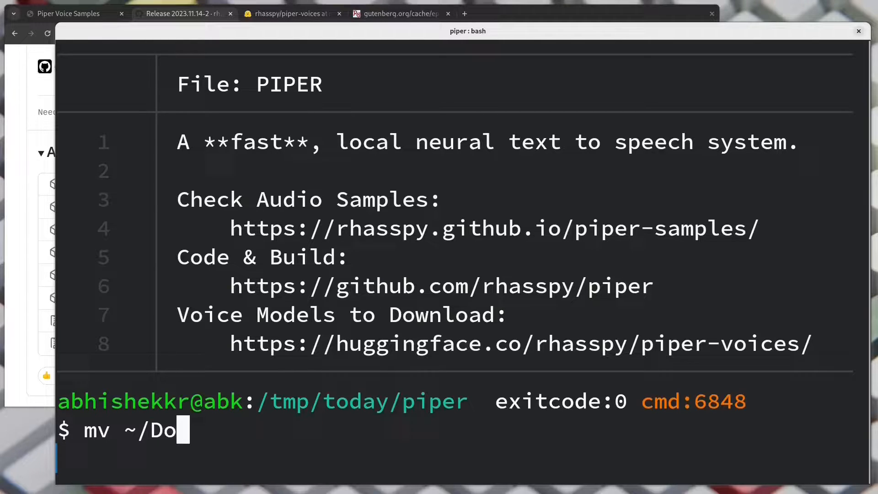
{"action": "type", "text": "wnloads/piper"}
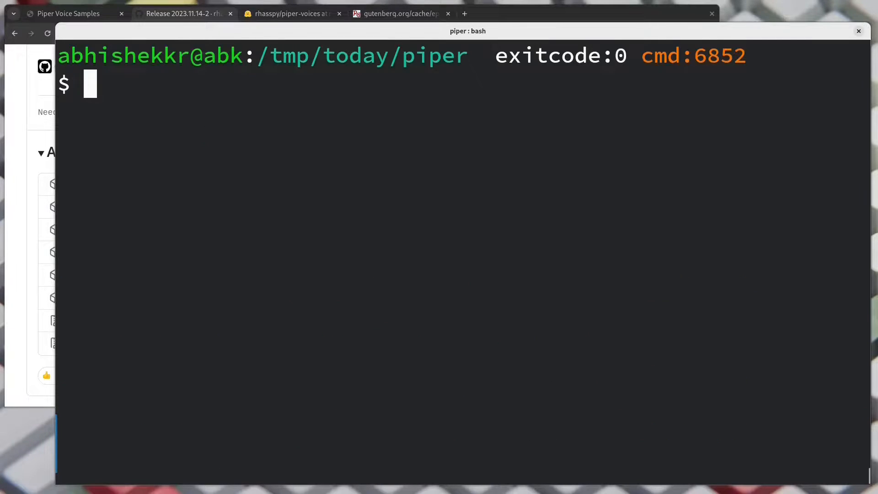
{"action": "type", "text": "cd piper/"}
{"action": "type", "text": "./piper"}
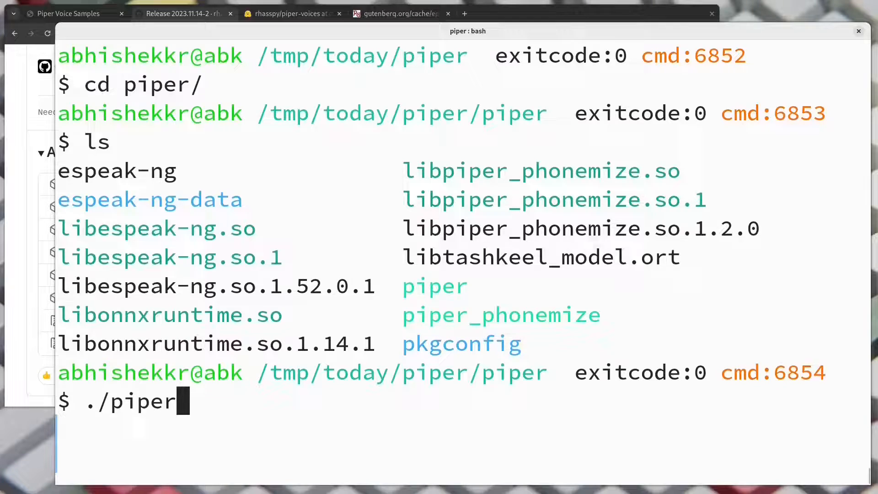
{"action": "type", "text": "-h"}
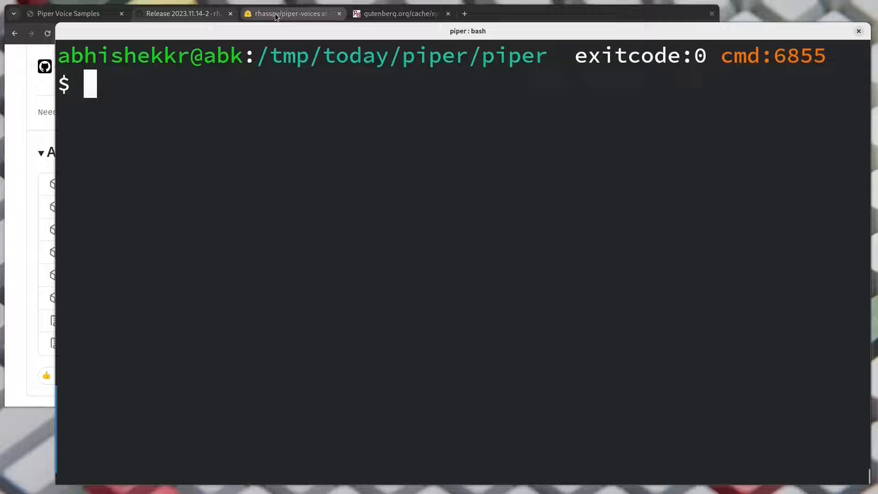
In piper-voices Files, navigate en > en_US > ryan > medium.
{"action": "left_click", "coordinate": [279, 13]}
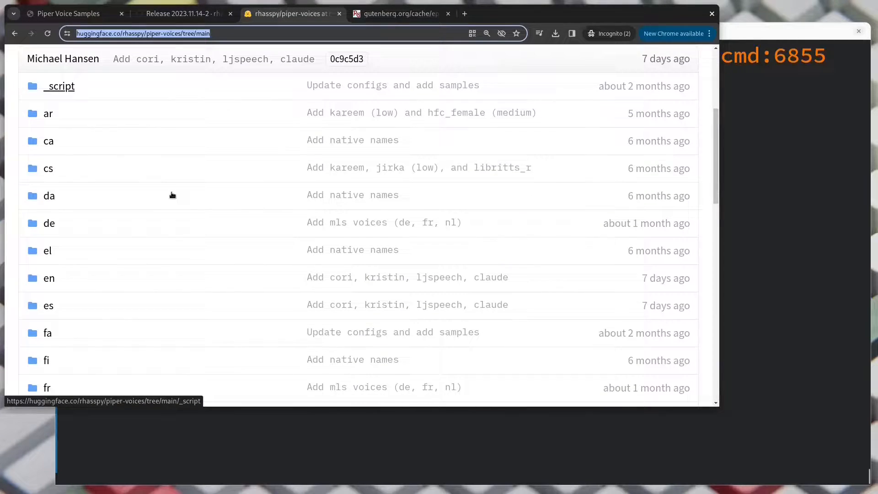
{"action": "left_click", "coordinate": [49, 278]}
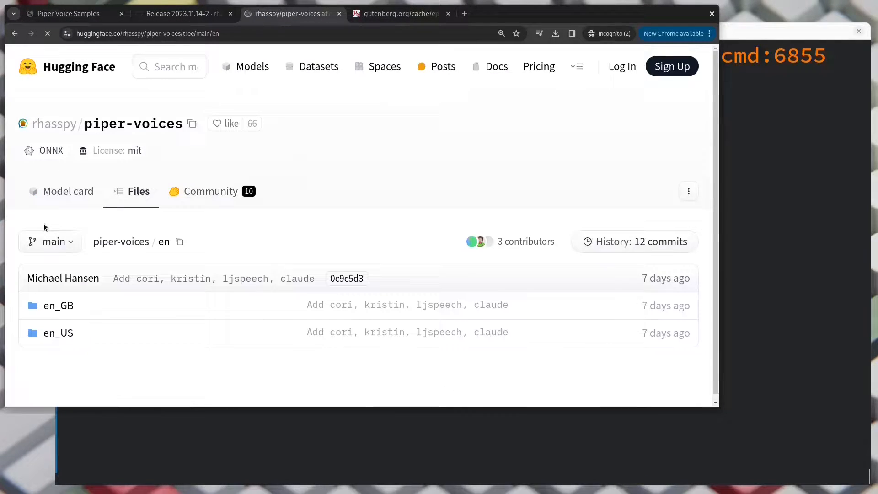
{"action": "left_click", "coordinate": [59, 326]}
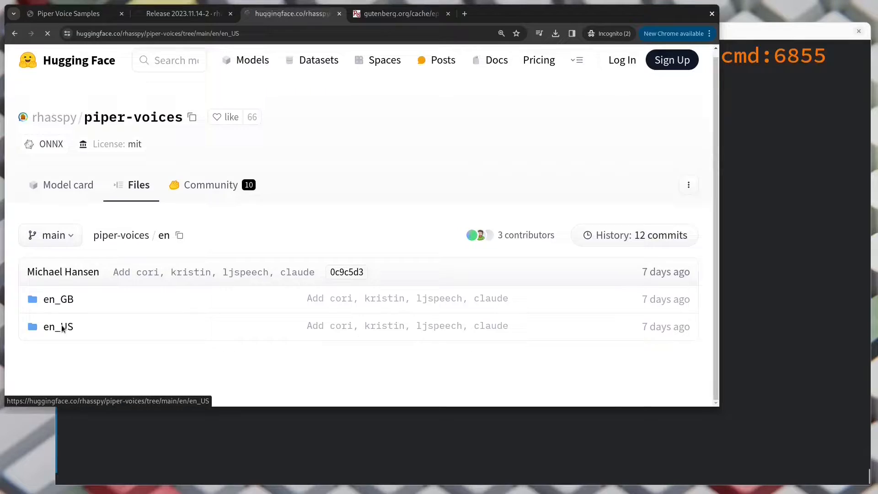
{"action": "left_click", "coordinate": [59, 326]}
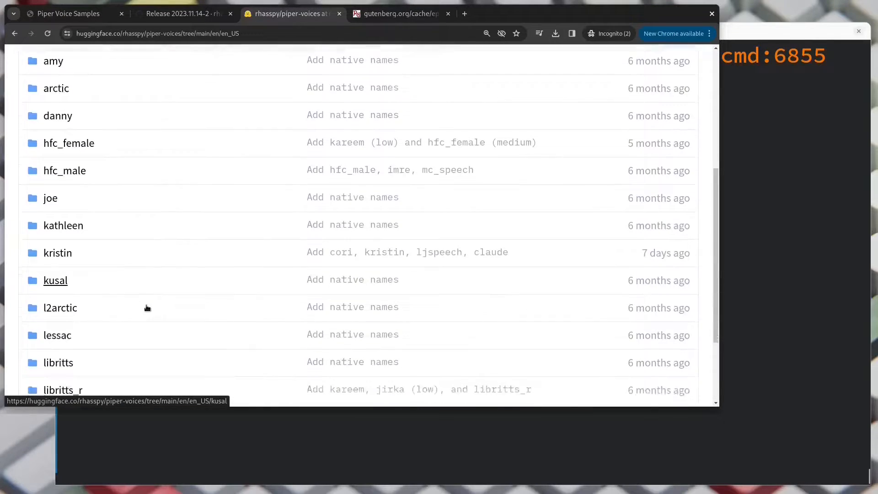
{"action": "scroll", "scroll_direction": "down", "scroll_amount": 3}
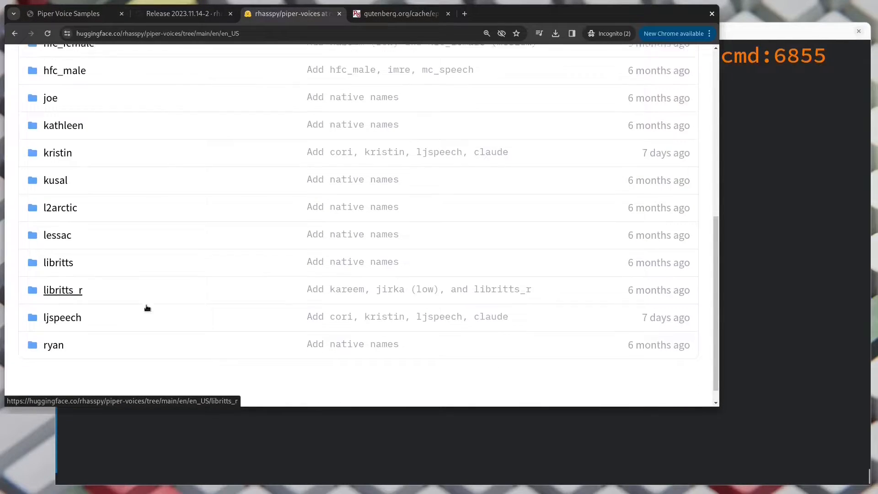
{"action": "left_click", "coordinate": [53, 344]}
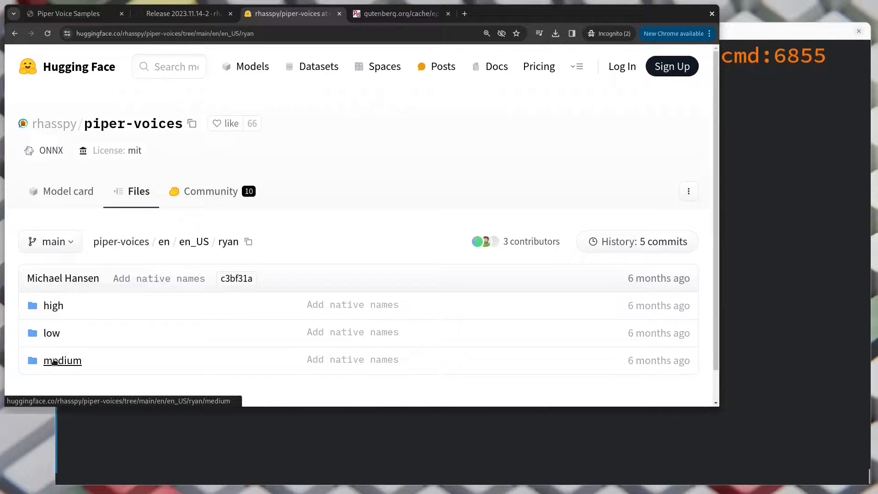
{"action": "left_click", "coordinate": [62, 360]}
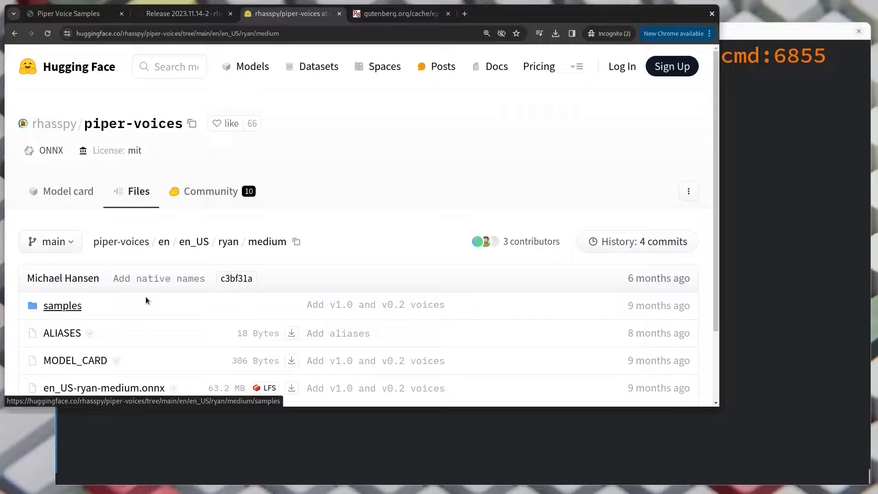
Download the ryan medium .onnx model's JSON config file.
{"action": "scroll", "scroll_direction": "down", "scroll_amount": 3}
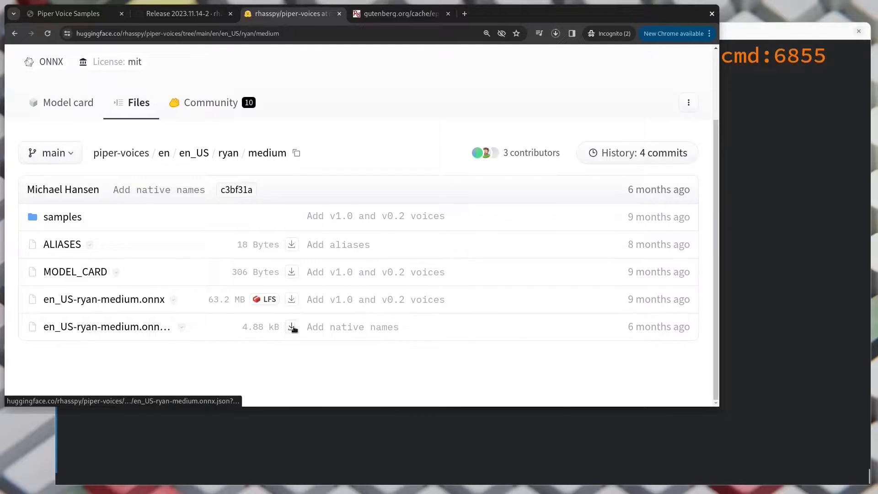
{"action": "left_click", "coordinate": [556, 33]}
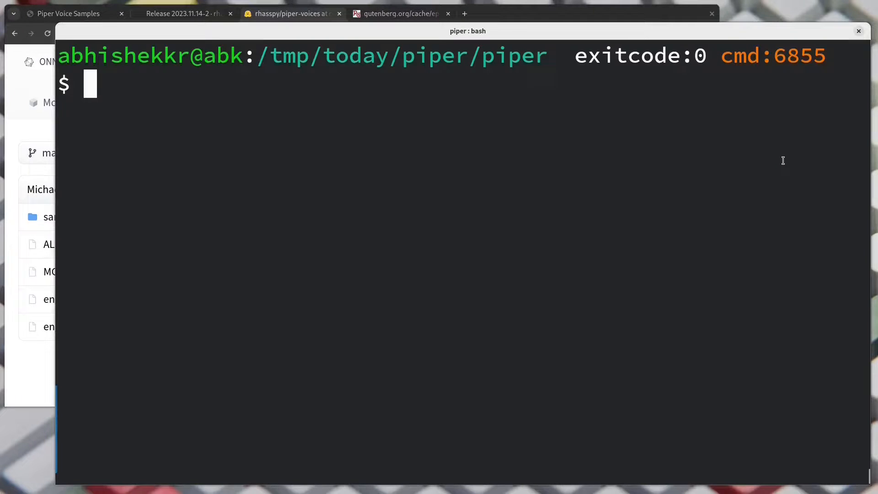
Rename the downloaded config to en_US-ryan-medium.onnx.json here and make ../piper-models.
{"action": "type", "text": "mv"}
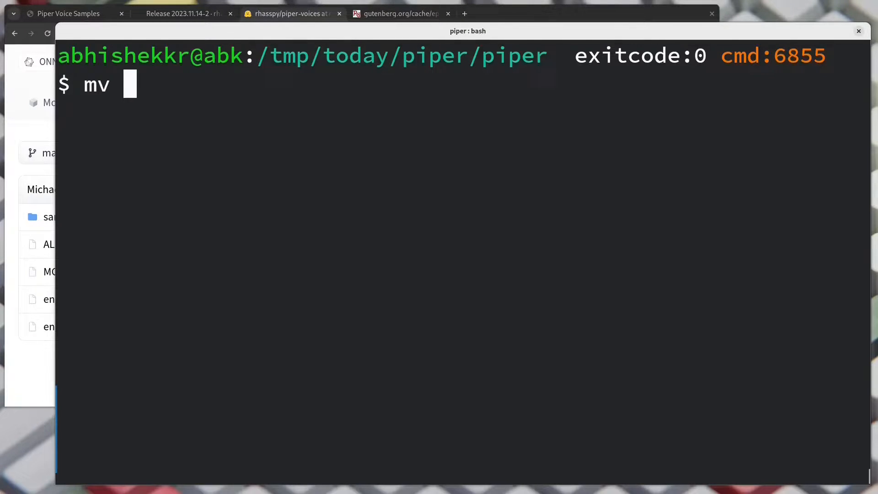
{"action": "type", "text": "~/Downloads/en"}
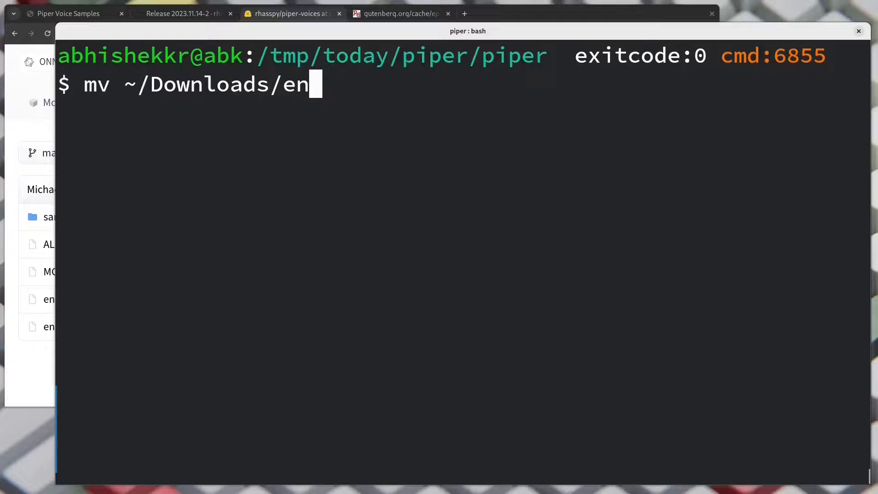
{"action": "type", "text": "_US-ryan-medium.onnx.json en_US-ryan-medium.onnx.json"}
{"action": "type", "text": "ls"}
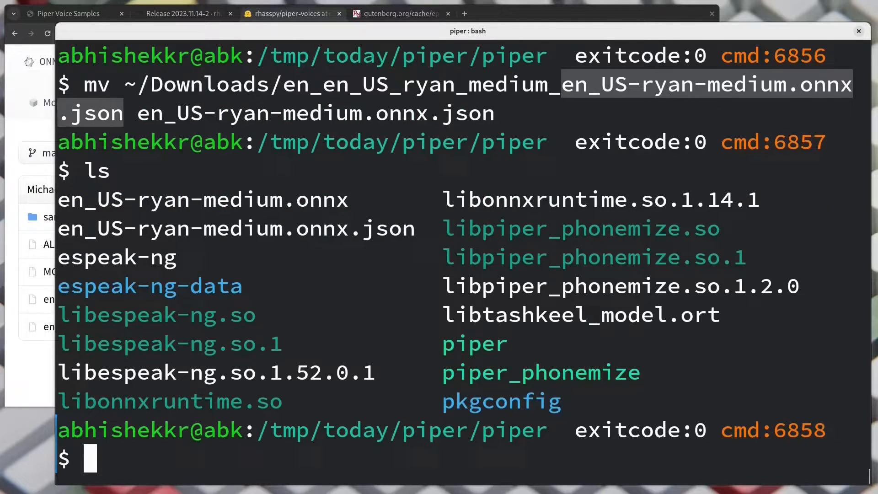
{"action": "type", "text": "mkdir ../piper-models"}
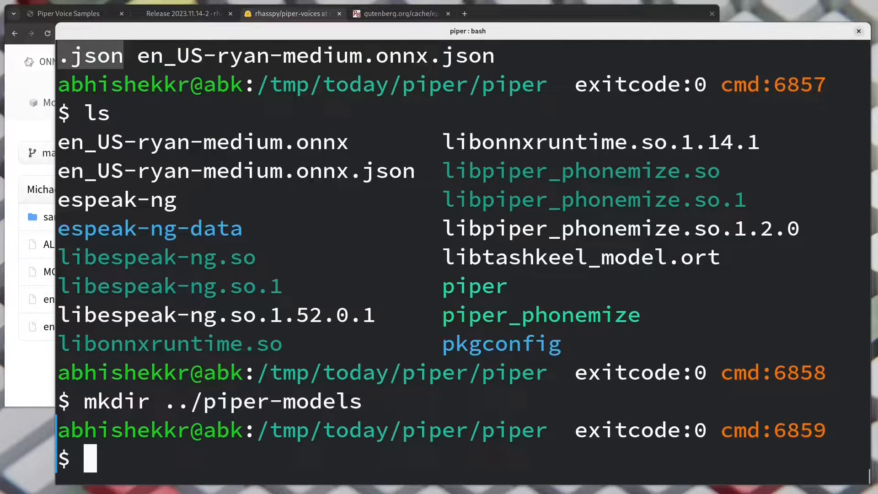
Move en_US-ryan-medium.onnx* into ../piper-models and symlink both files back with ln -sf.
{"action": "type", "text": "mv en_US-ryan-medium.onnx"}
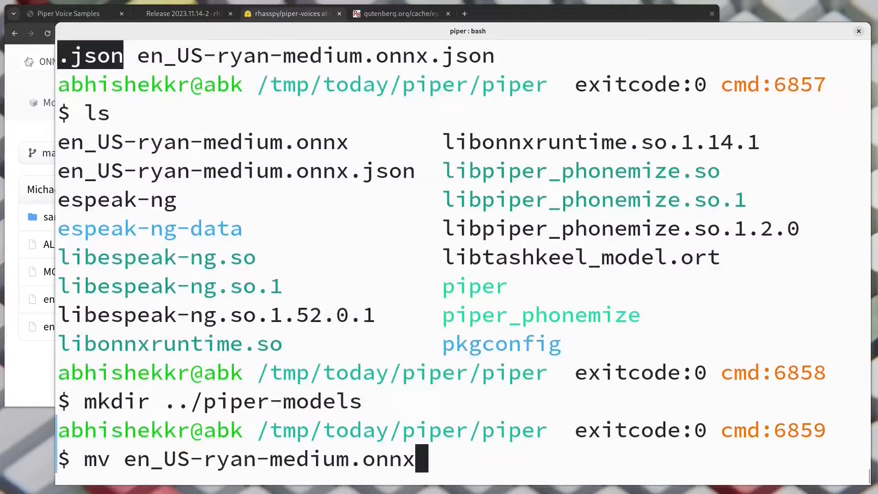
{"action": "type", "text": "* ../piper-models/"}
{"action": "type", "text": "ls ../piper-models/"}
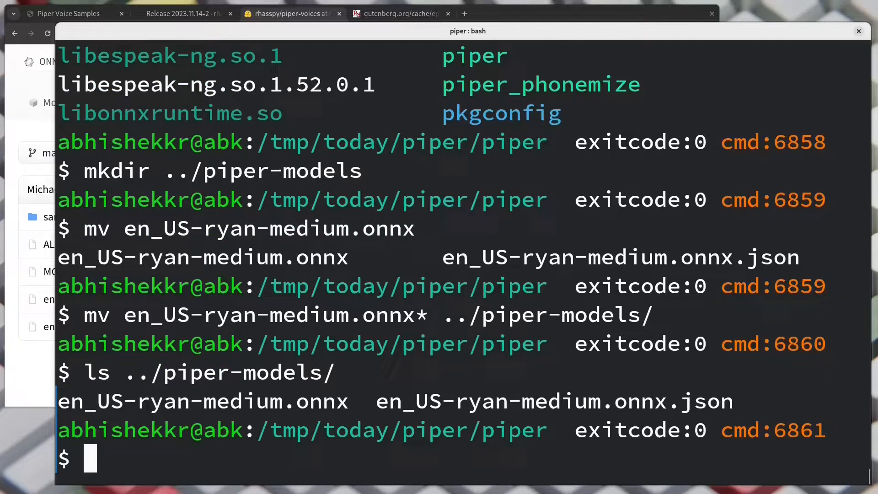
{"action": "type", "text": "ln -sf ../piper-"}
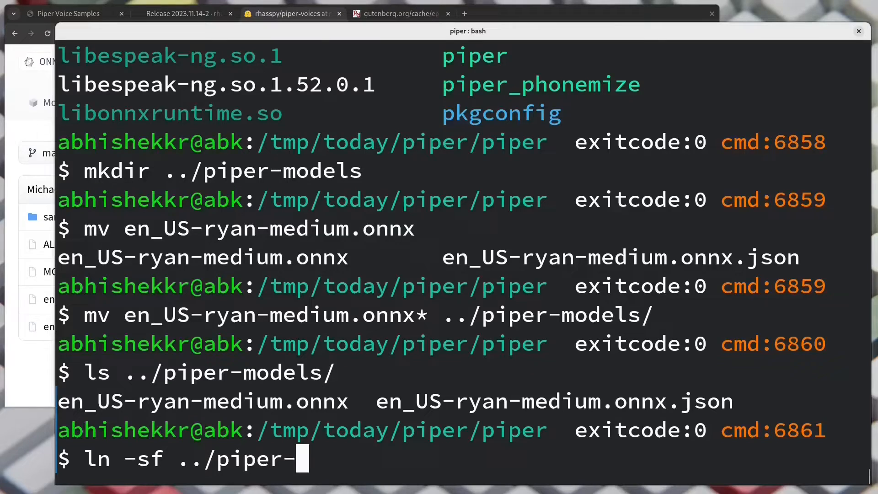
{"action": "type", "text": "models/en_US-ryan-medium.onnx.json"}
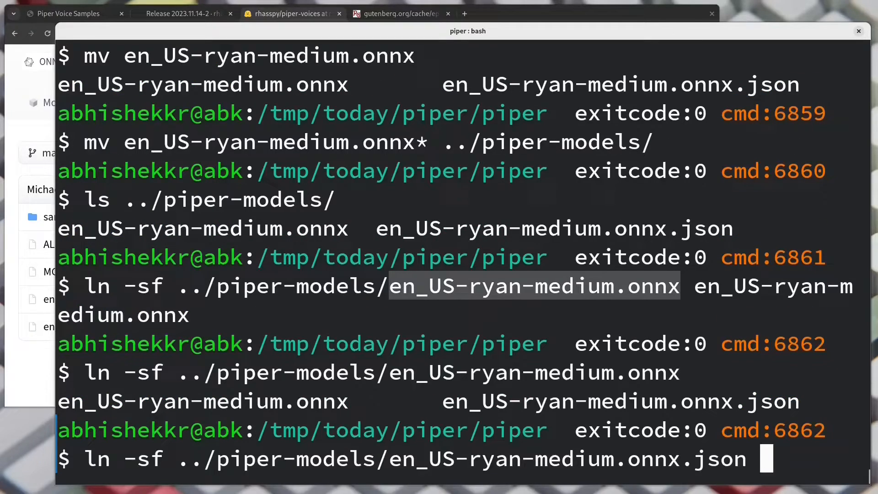
{"action": "type", "text": "l"}
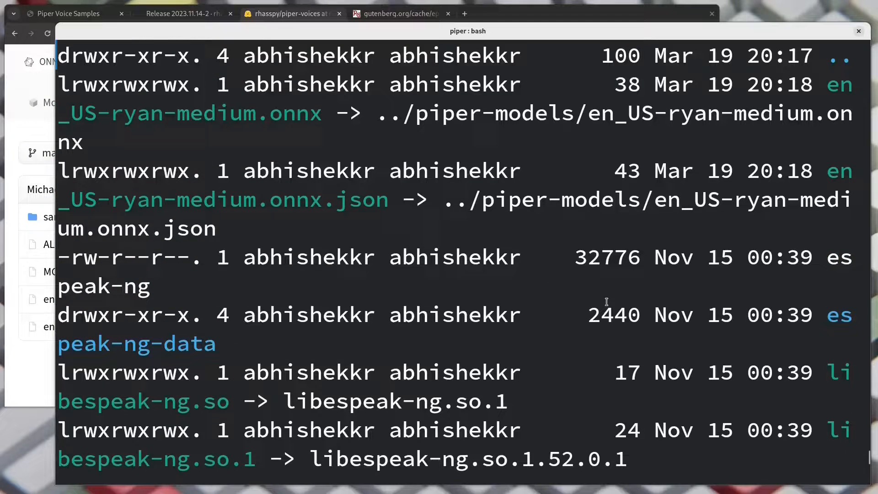
{"action": "type", "text": "echo \"Tes"}
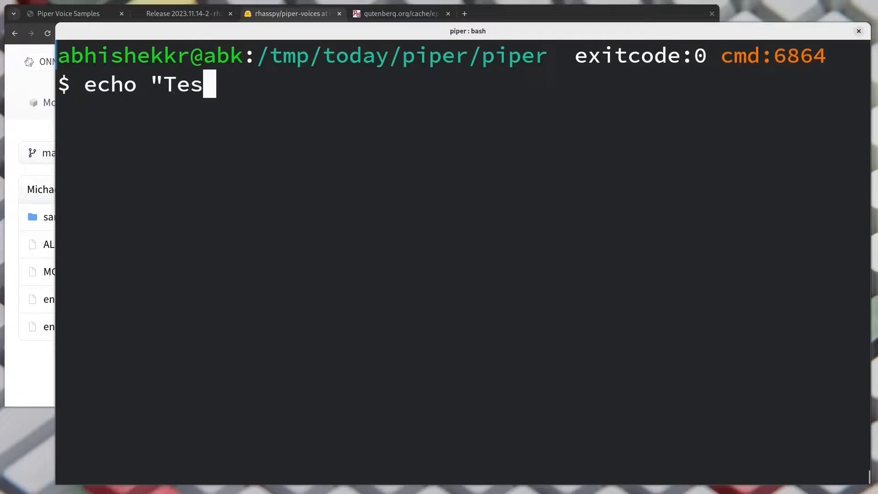
Pipe echo "Testing Piper" into ./piper with en_US-ryan-medium.onnx, writing ../test.wav.
{"action": "type", "text": "ting Piper\""}
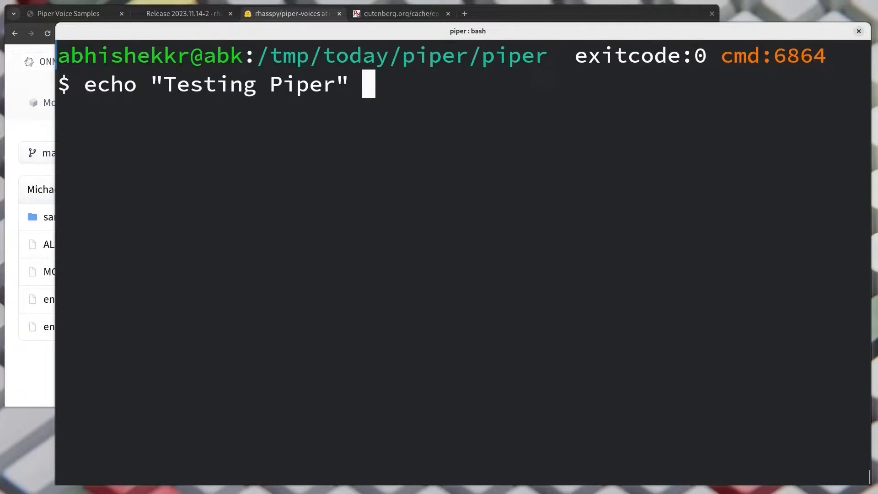
{"action": "type", "text": "| ./pip"}
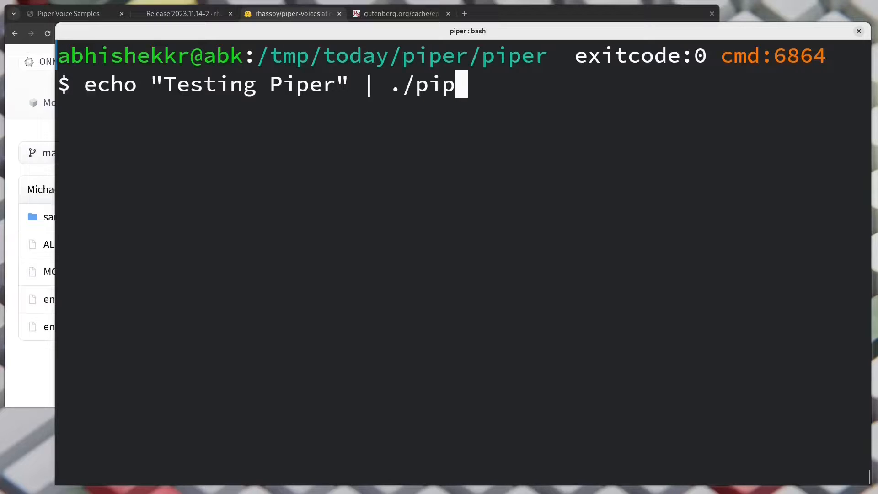
{"action": "type", "text": "er --"}
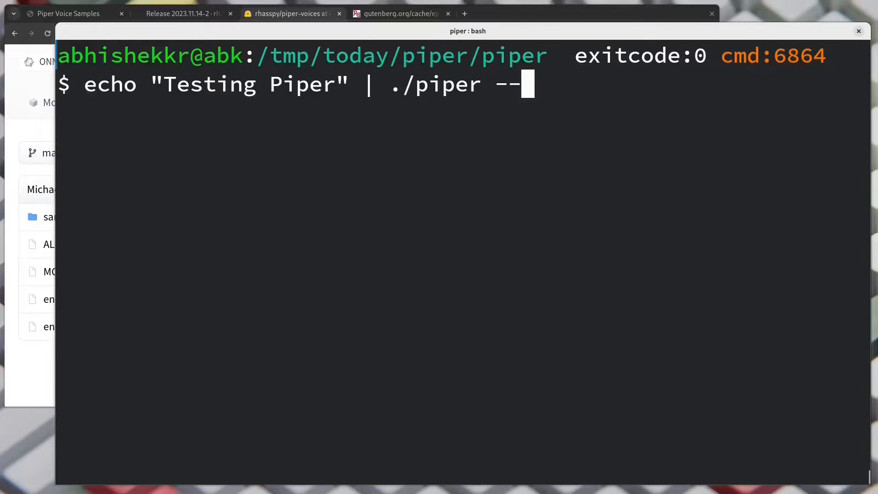
{"action": "type", "text": "model ."}
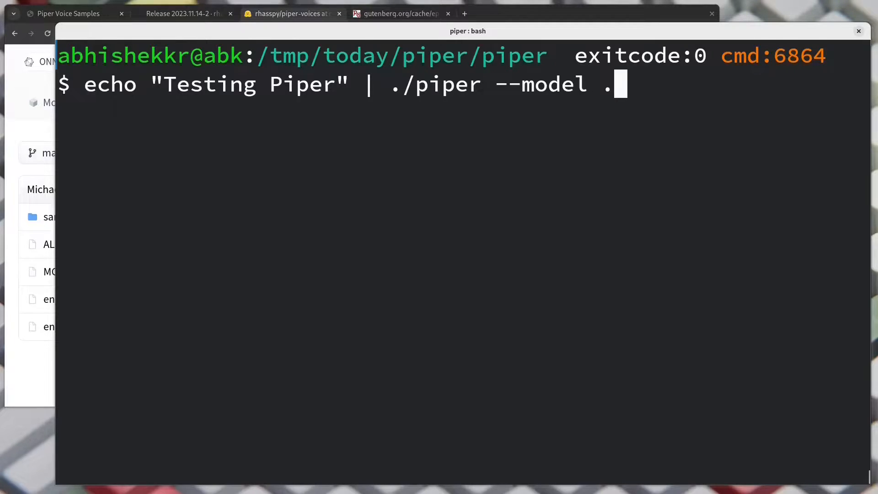
{"action": "key", "text": "Tab"}
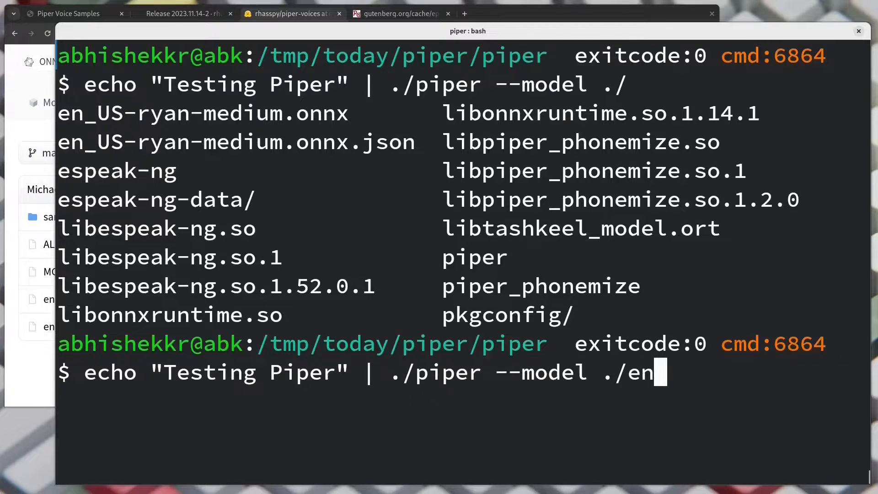
{"action": "type", "text": "_US-ryan-medium.onnx --output"}
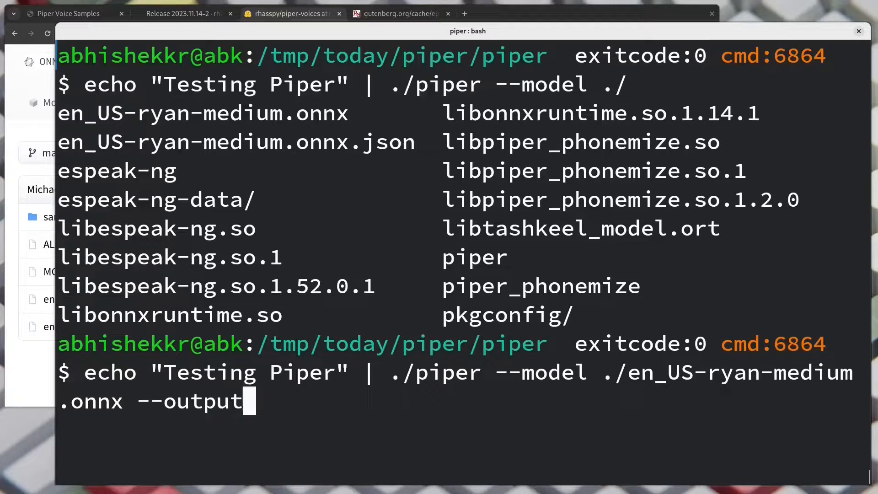
{"action": "type", "text": "_"}
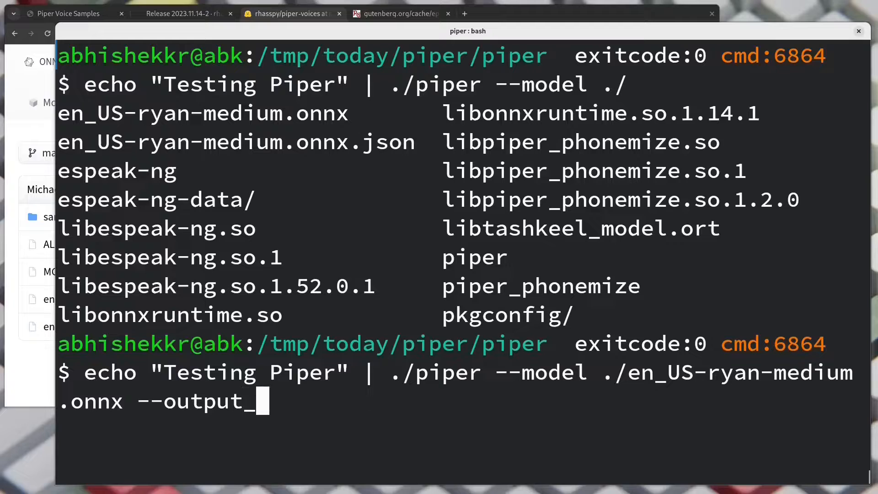
{"action": "type", "text": "file"}
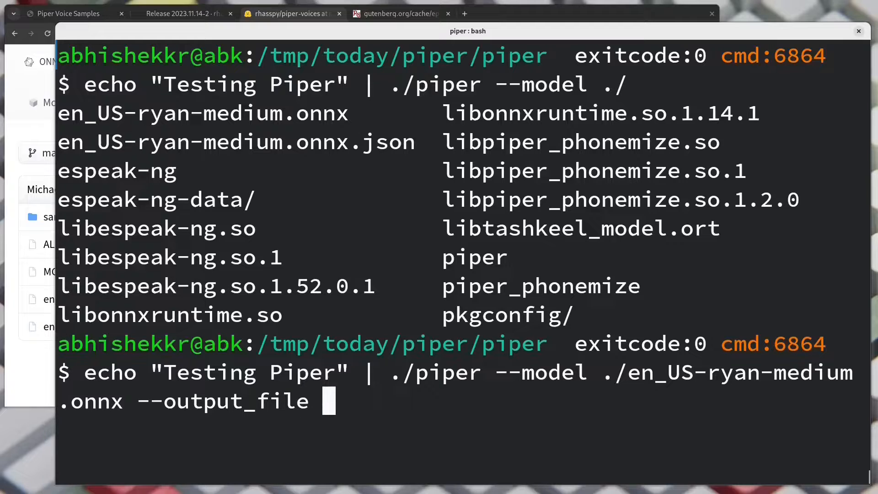
{"action": "type", "text": "../"}
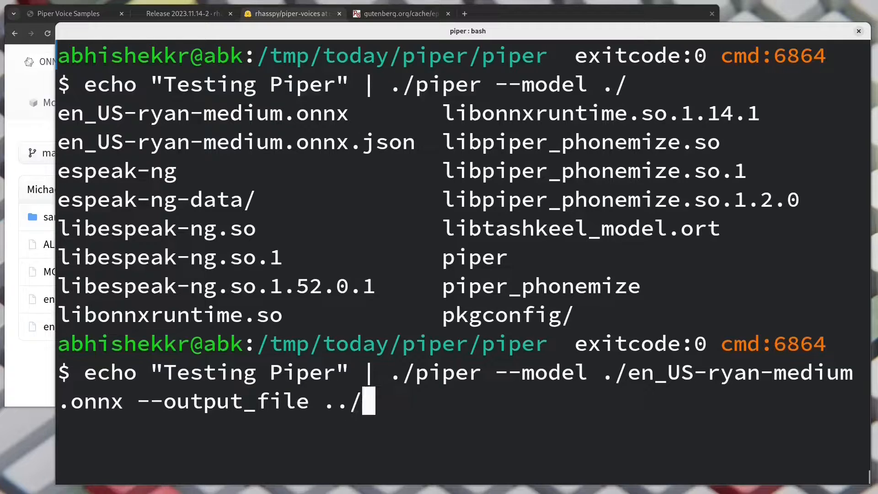
{"action": "type", "text": "test.wav"}
{"action": "type", "text": "mp"}
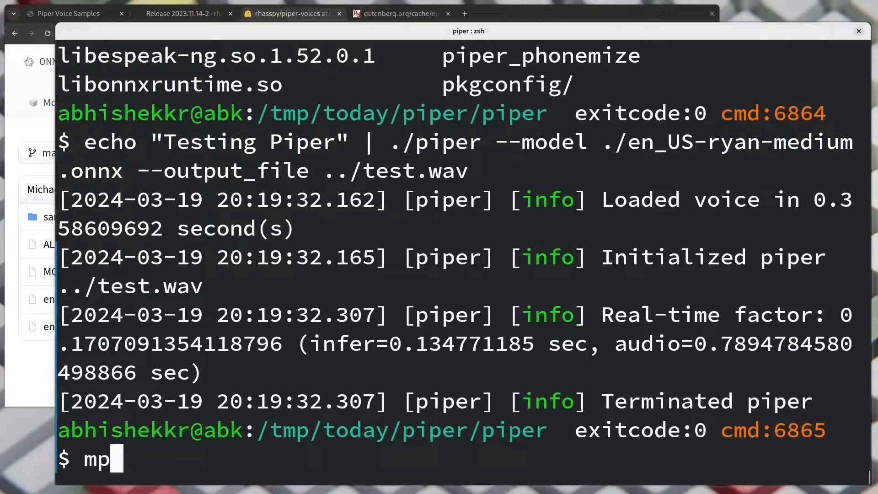
Play ../test.wav with mplayer.
{"action": "type", "text": "layer ."}
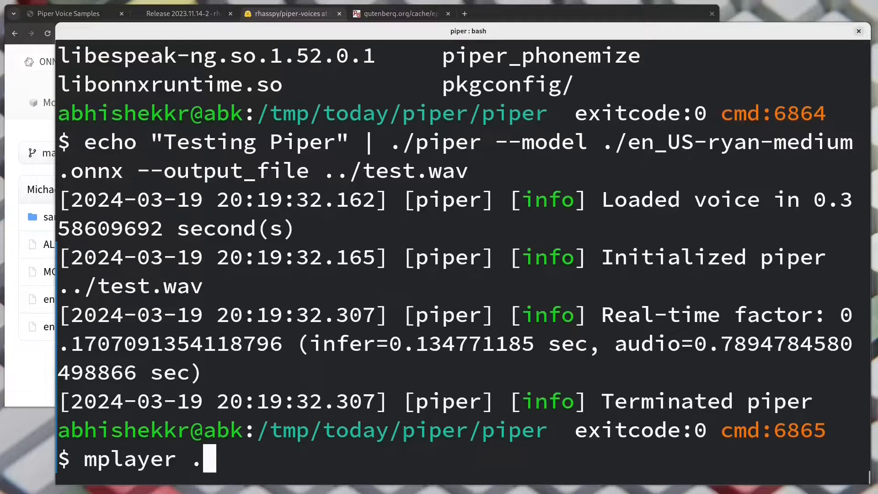
{"action": "type", "text": "./test.wav"}
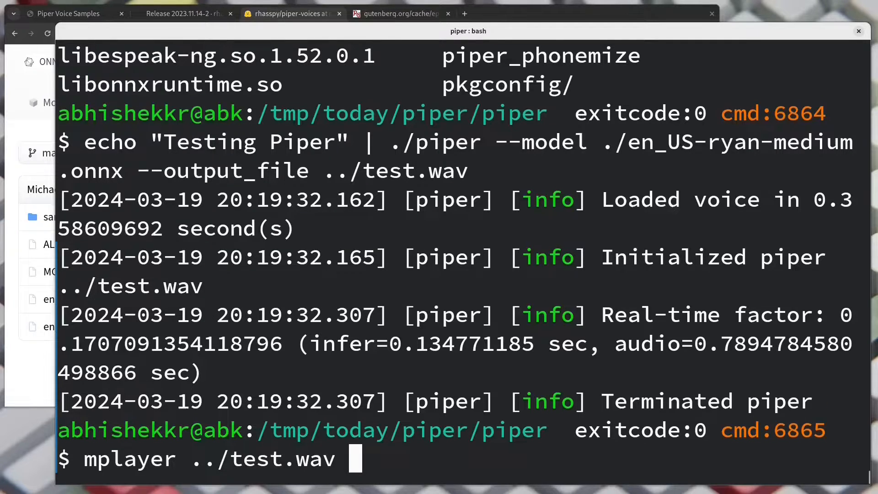
{"action": "key", "text": "Return"}
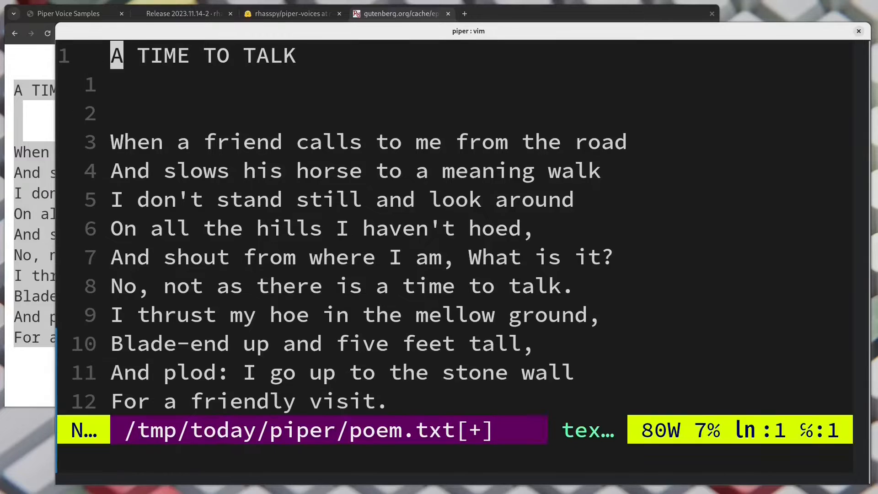
Add the title line "A TIME TO TALK" by Robert Frost. to poem.txt in vim.
{"action": "type", "text": "\"A TIME TO TALK\" by Robert Frost."}
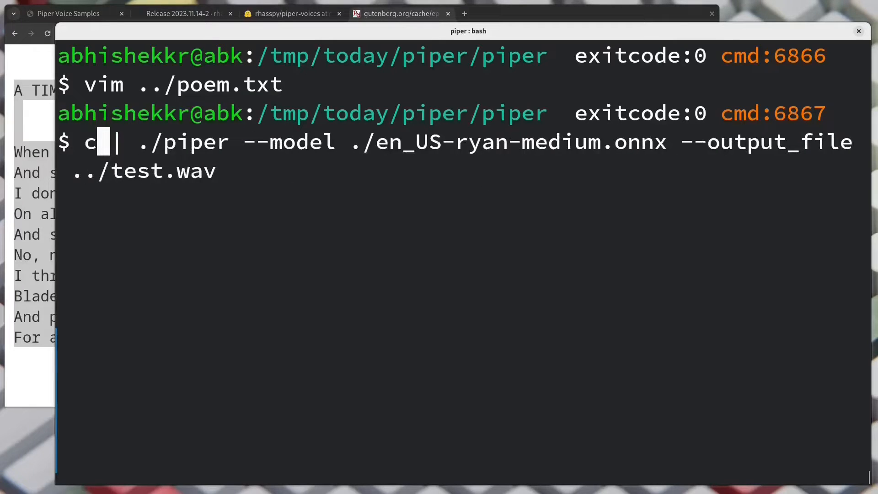
Pipe ../poem.txt through piper with the Ryan medium voice into ../poem.wav and play it with mplayer.
{"action": "type", "text": "at ../poem.txt"}
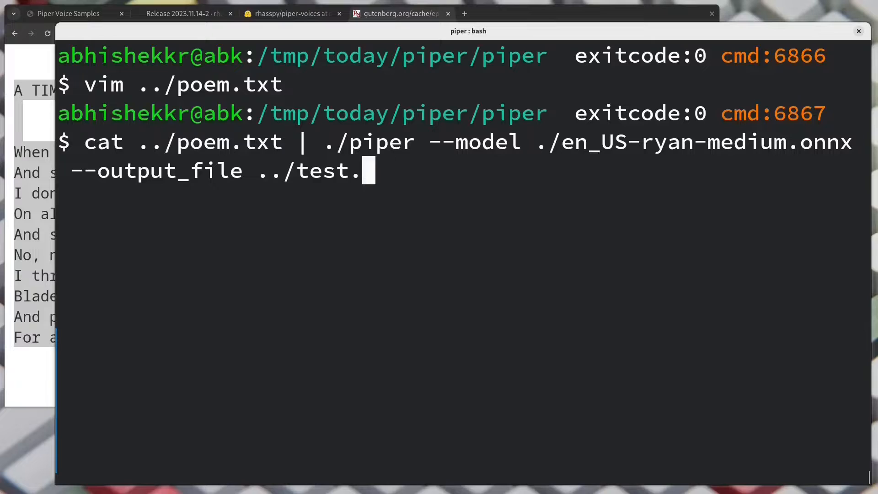
{"action": "type", "text": "poem.wav"}
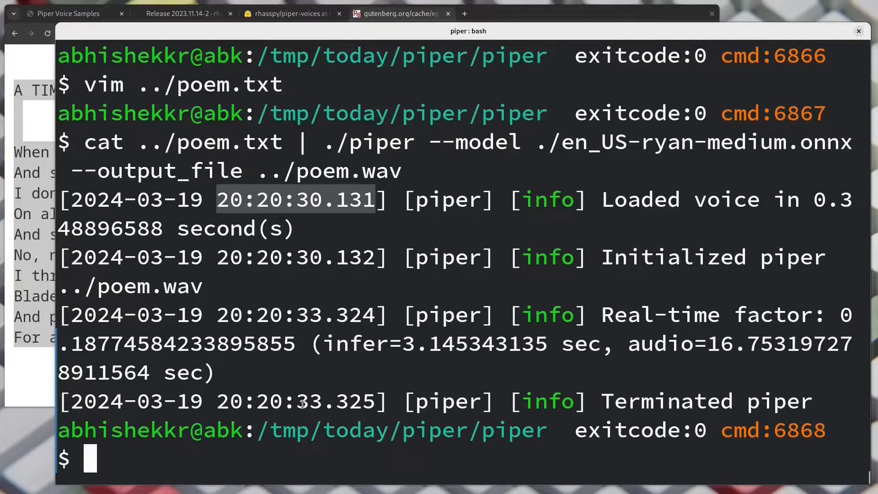
{"action": "type", "text": "mpla"}
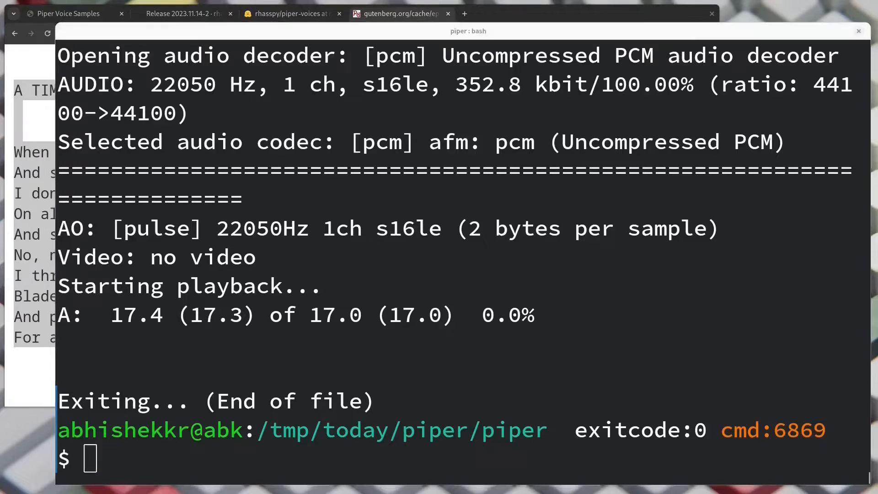
{"action": "left_click", "coordinate": [291, 13]}
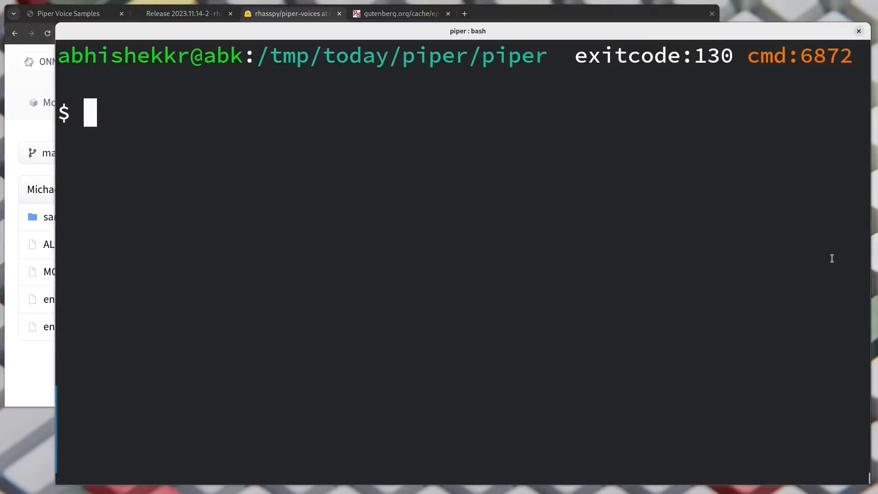
List en_US-ryan-* models, render poem.txt with en_US-ryan-high.onnx to ../poem-high.wav, start mplayer.
{"action": "type", "text": "ls en_US-ryan-"}
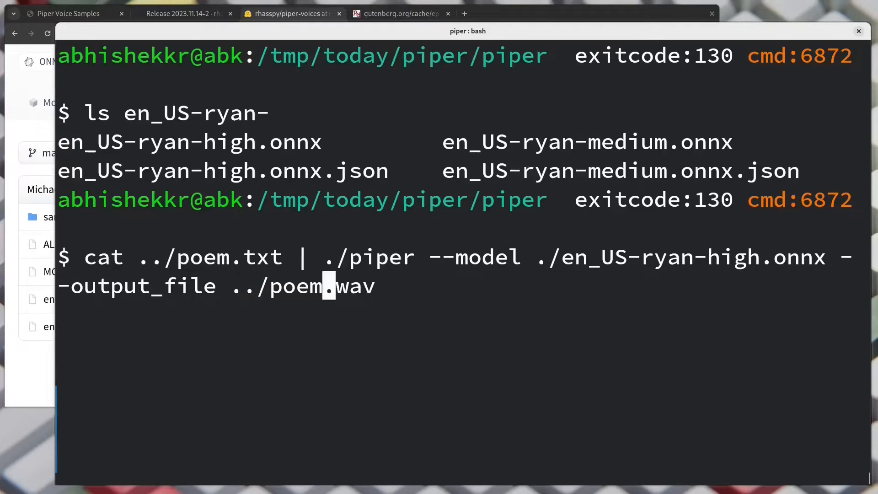
{"action": "type", "text": "-high"}
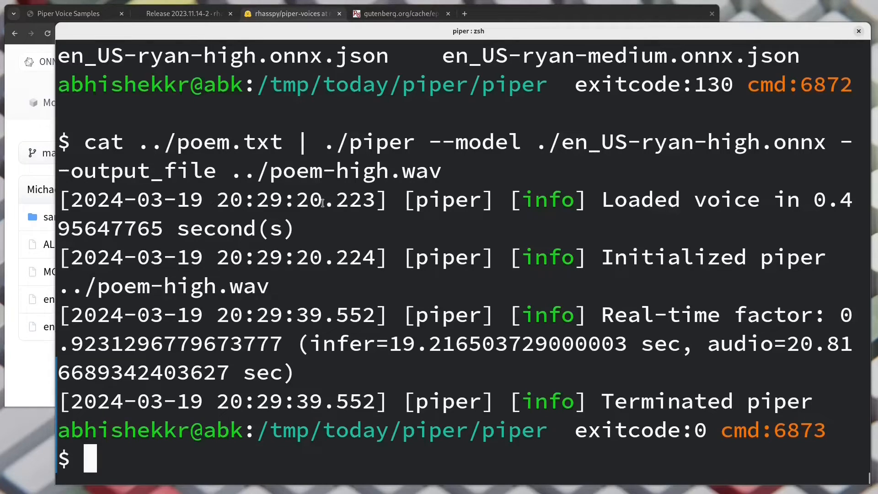
{"action": "double_click", "coordinate": [296, 402]}
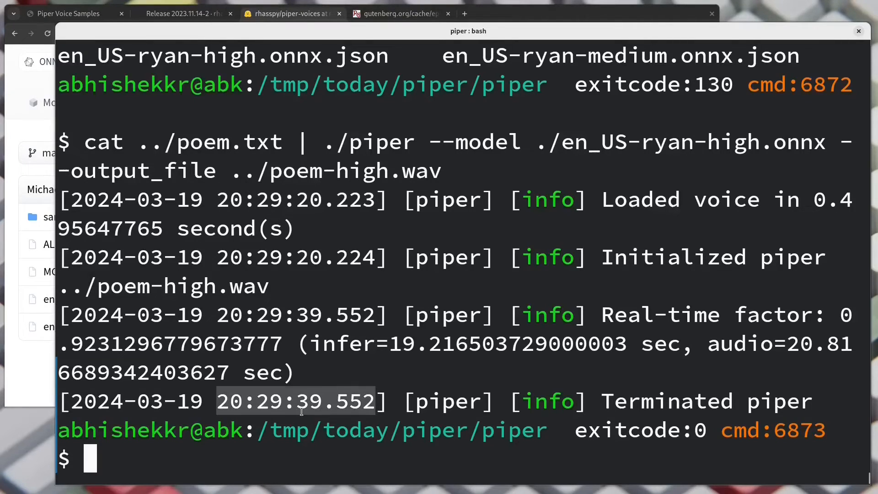
{"action": "type", "text": "mplayer ../poem-"}
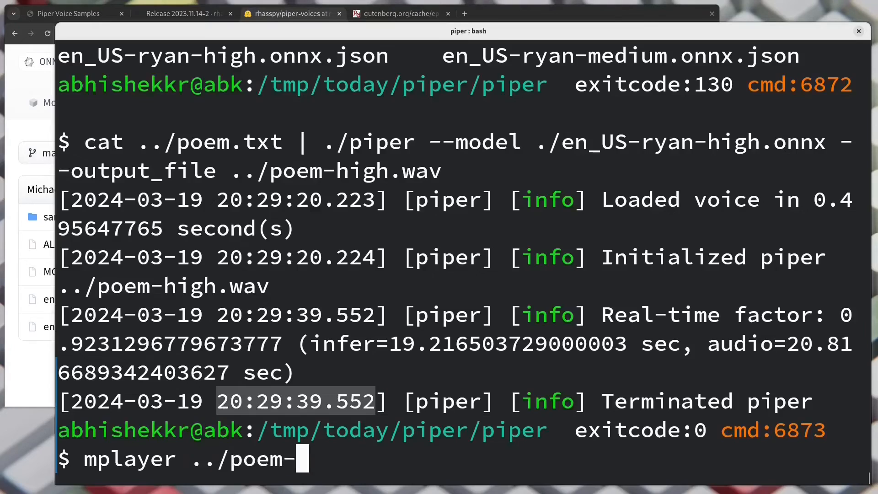